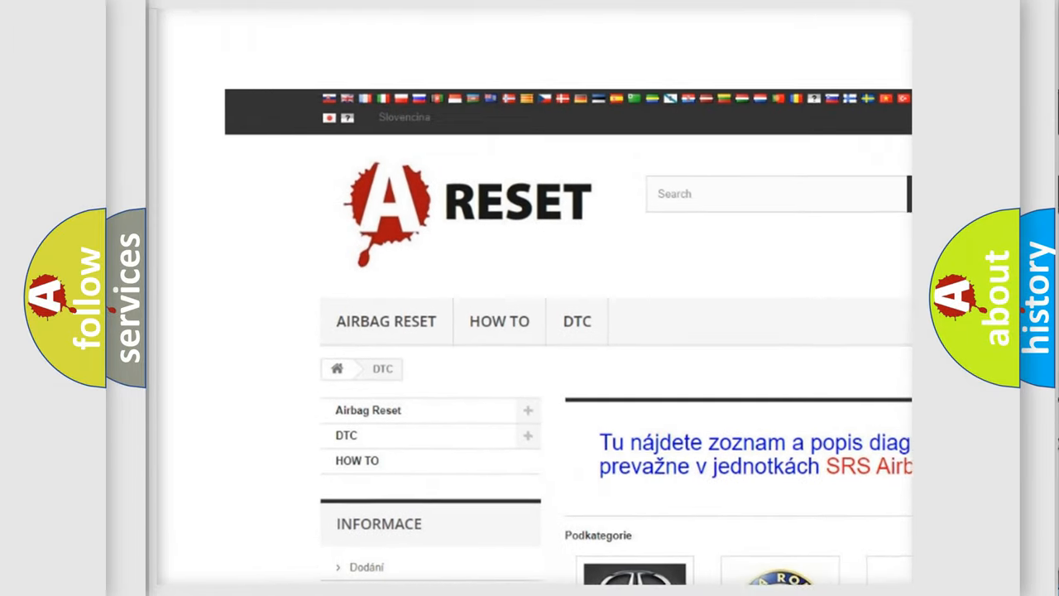
Step: Navigate to the Saturn DTC page and browse its table of diagnostic trouble codes
scroll("down", 3)
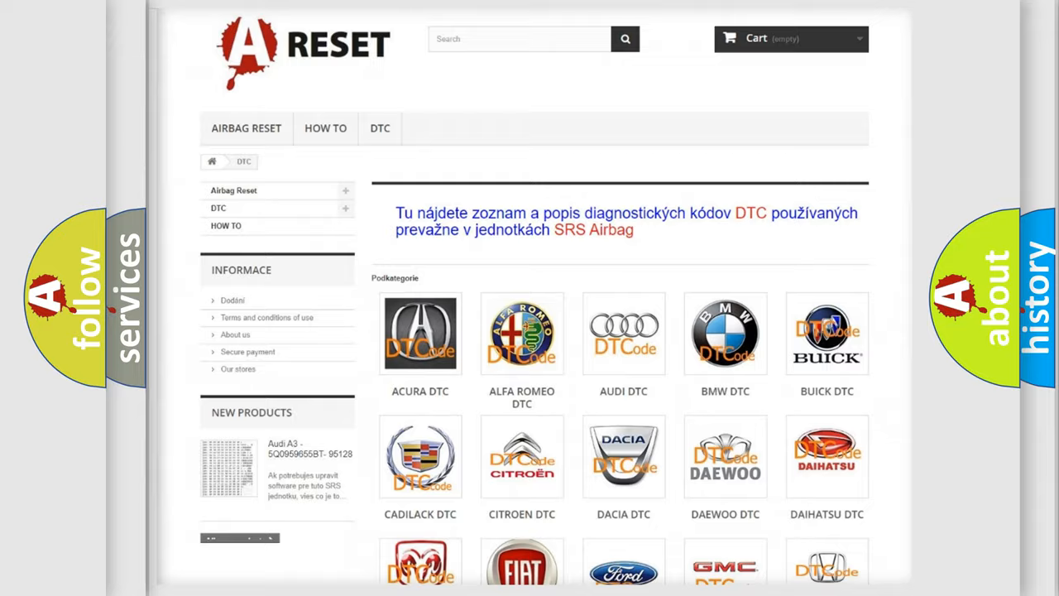
scroll("down", 3)
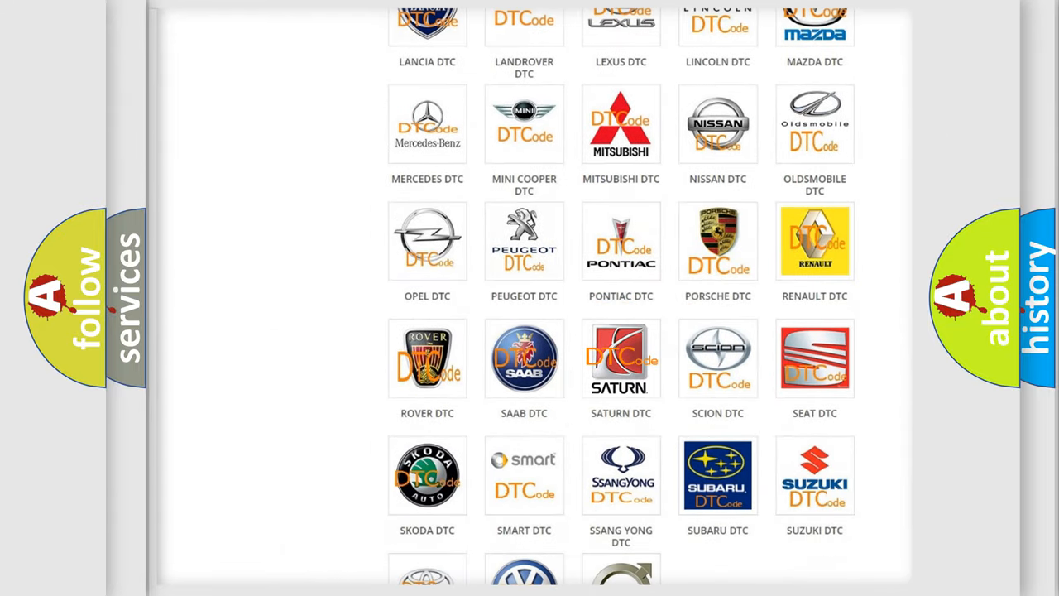
left_click(620, 358)
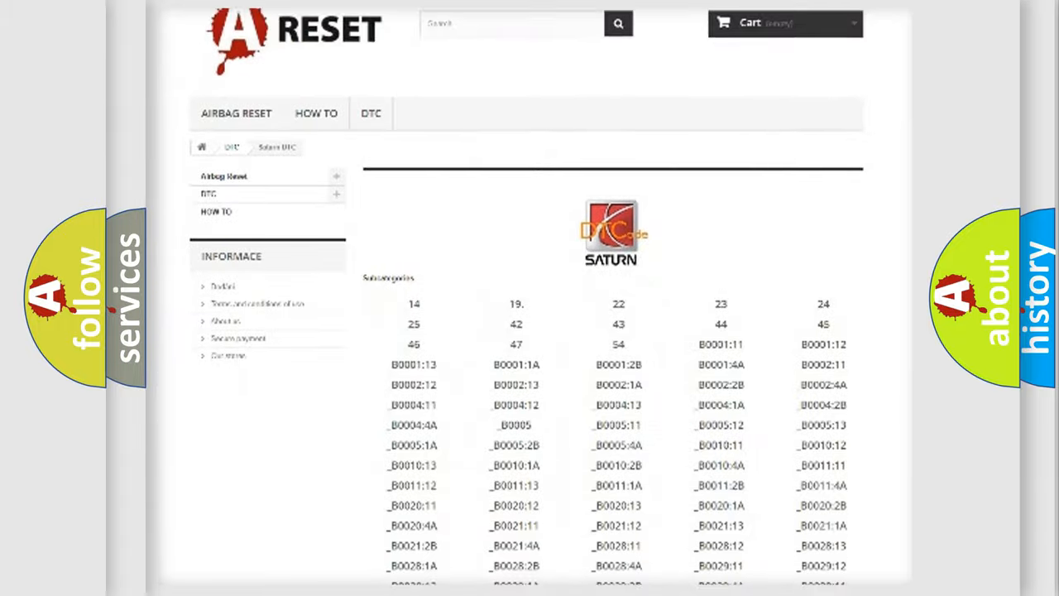
scroll("down", 3)
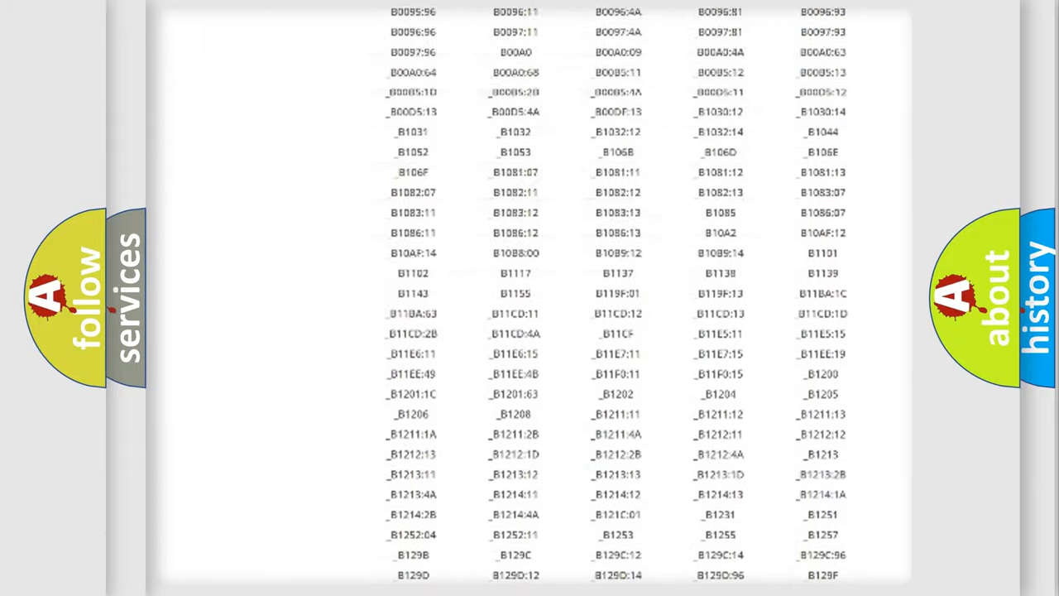
scroll("up", 3)
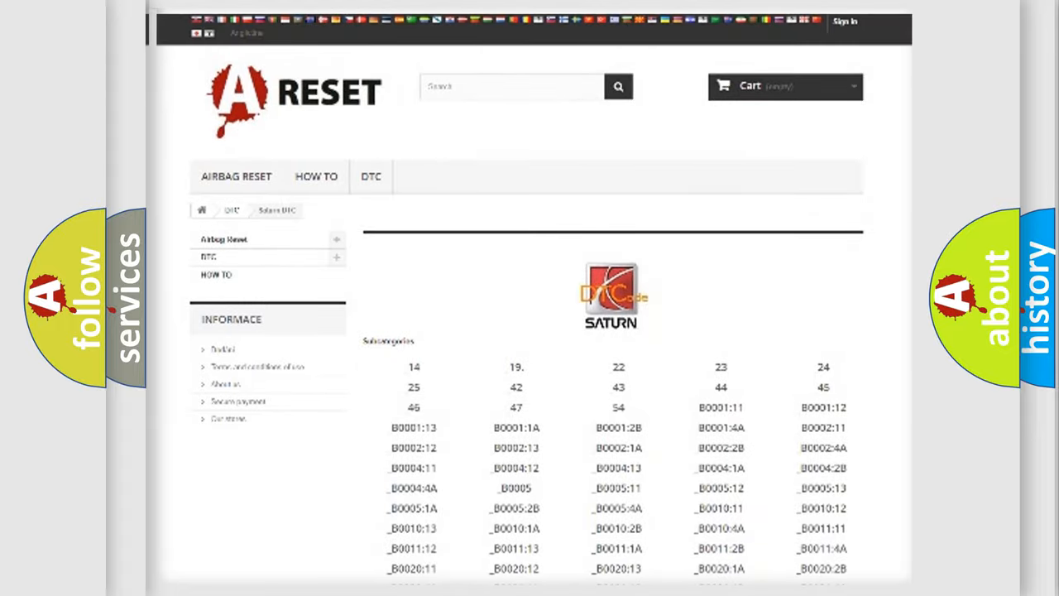